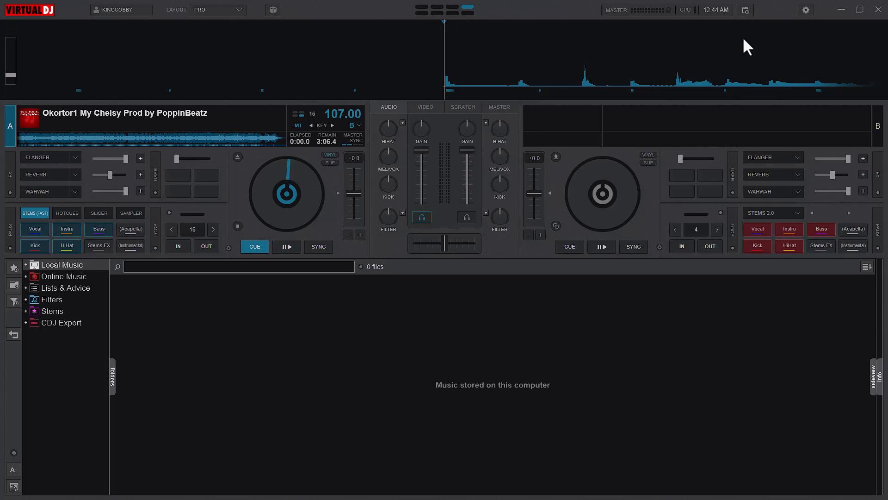
Map key V to only_stem "vocal" and key M to only_stem "MeloRhythm" in the King keyboard mapping.
click(287, 247)
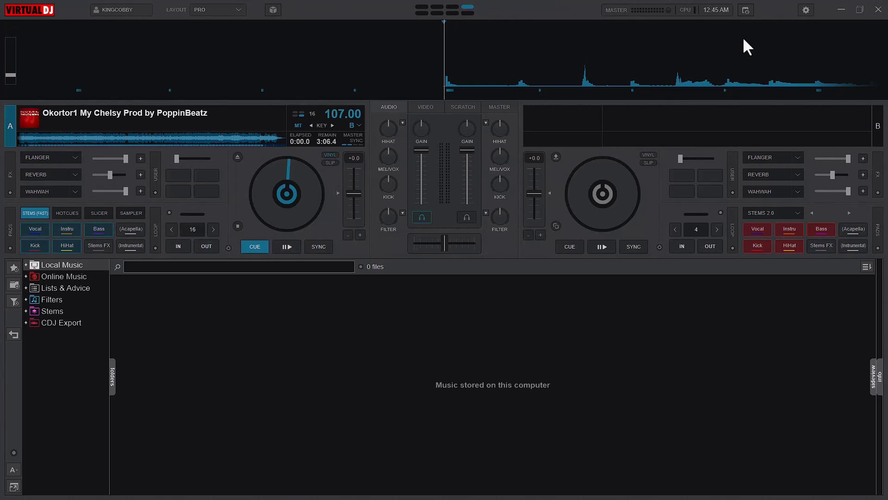
click(287, 246)
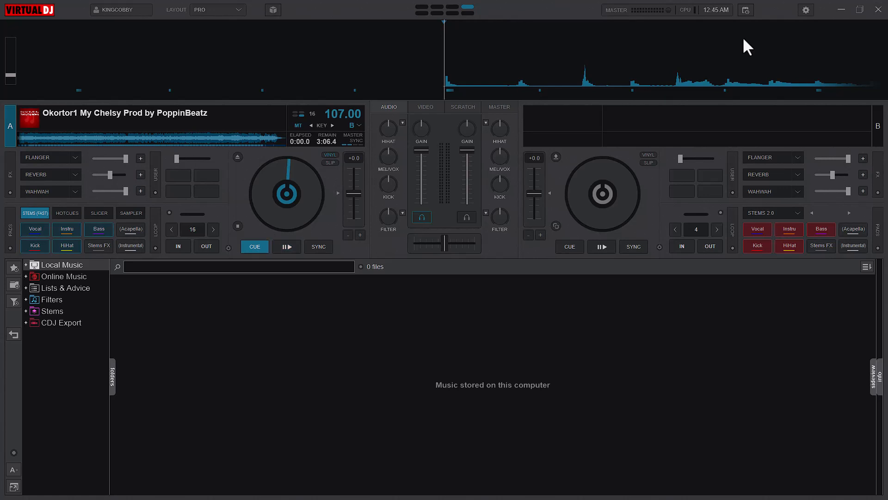
mouse_move(802, 14)
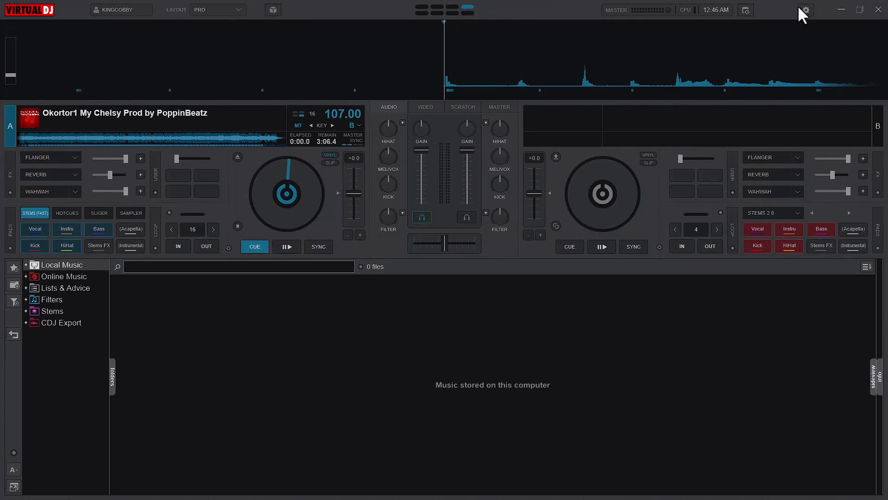
click(806, 10)
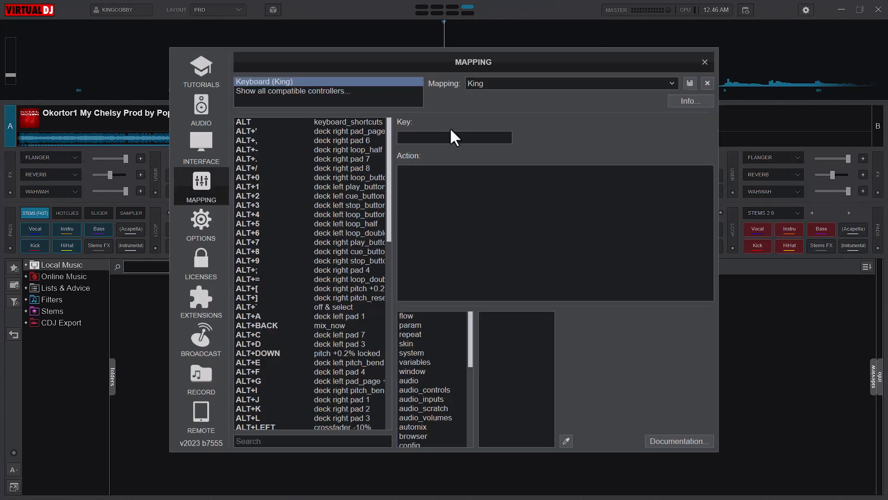
click(454, 137)
text(only_stem "MeloRhythm")
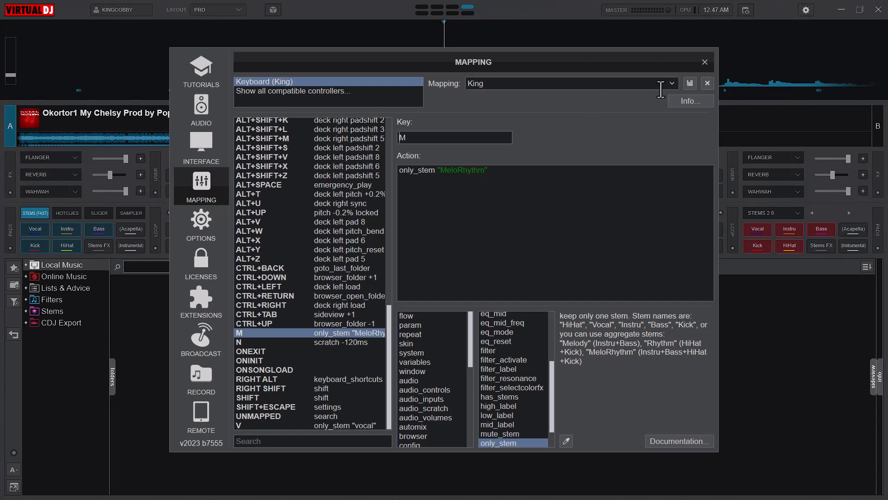
mouse_move(705, 62)
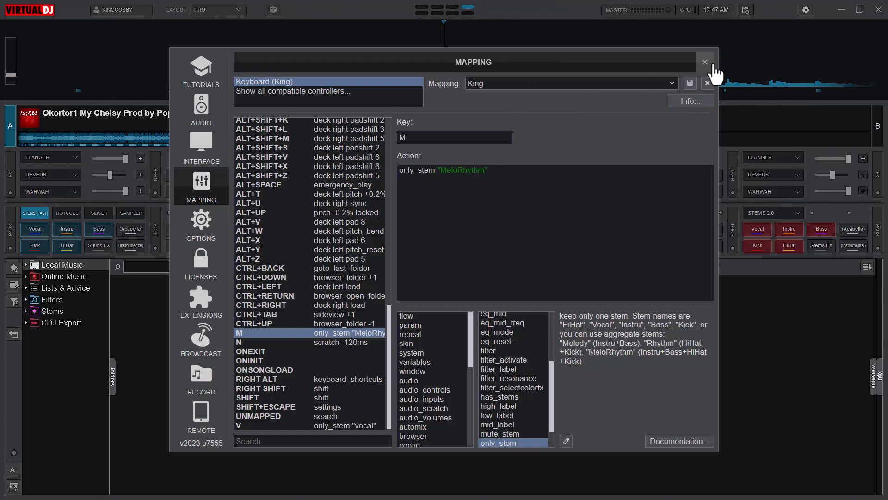
Leave settings, lower deck A gain to about -5.9 dB and play the Okortor1 track.
click(705, 62)
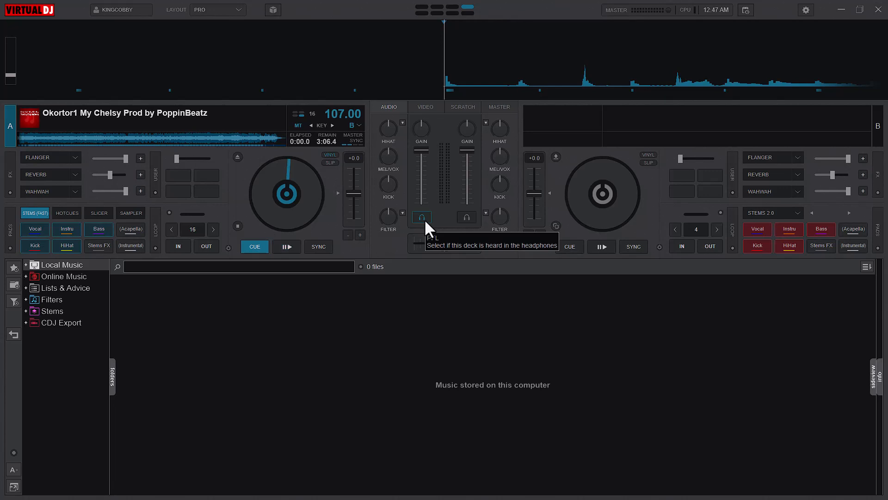
click(422, 218)
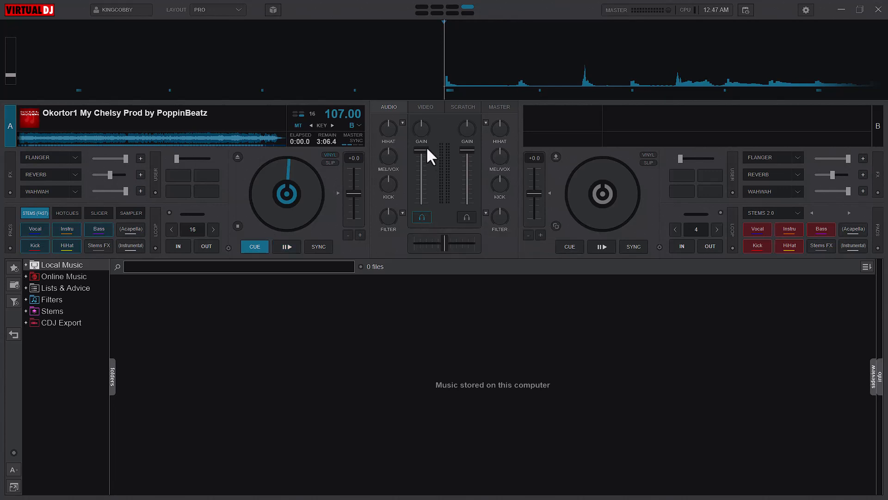
mouse_move(423, 131)
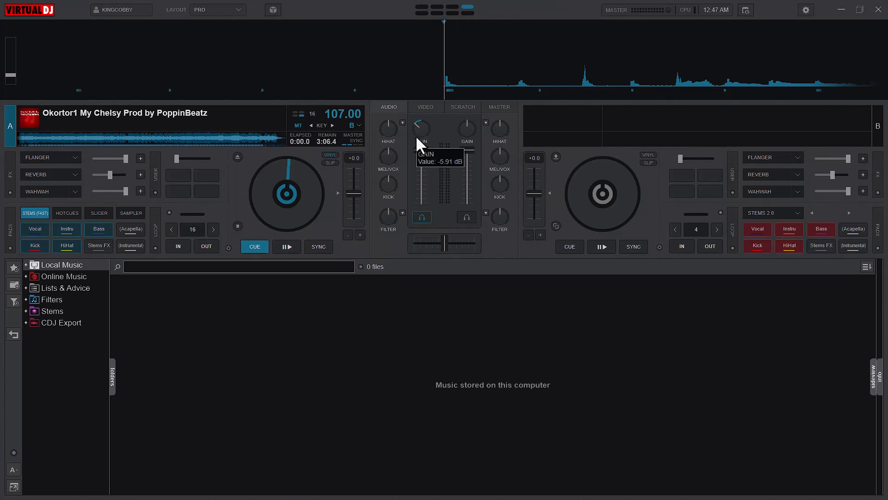
click(286, 246)
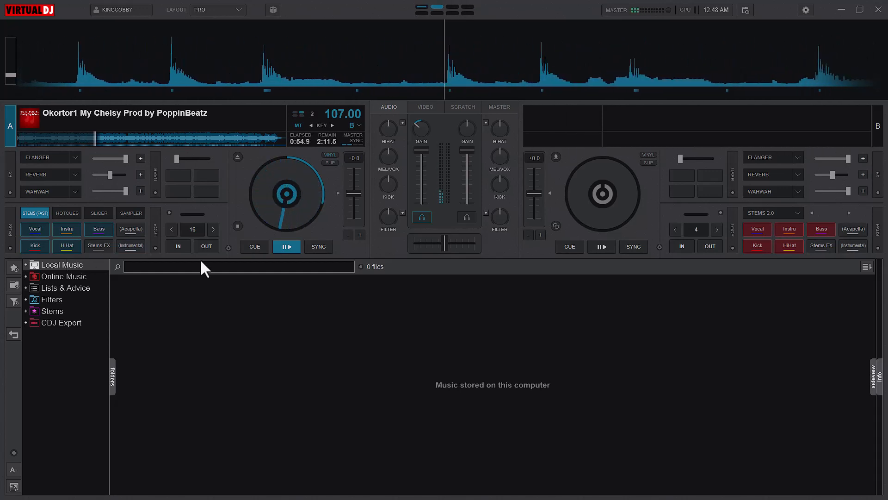
Cue deck A so the track stops and returns to 0:00.0.
click(253, 247)
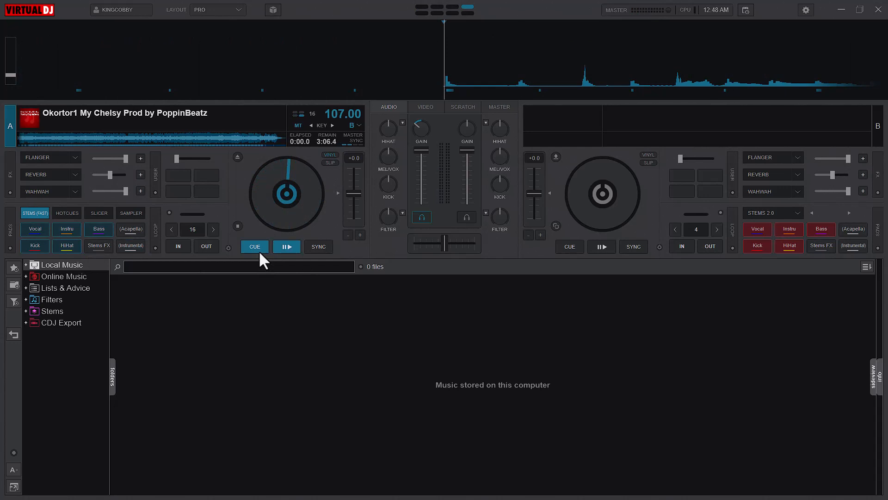
mouse_move(231, 252)
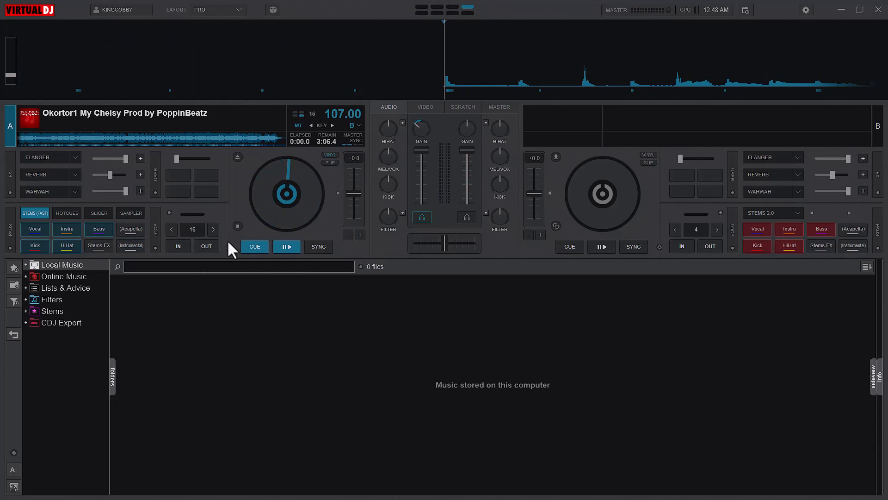
mouse_move(67, 230)
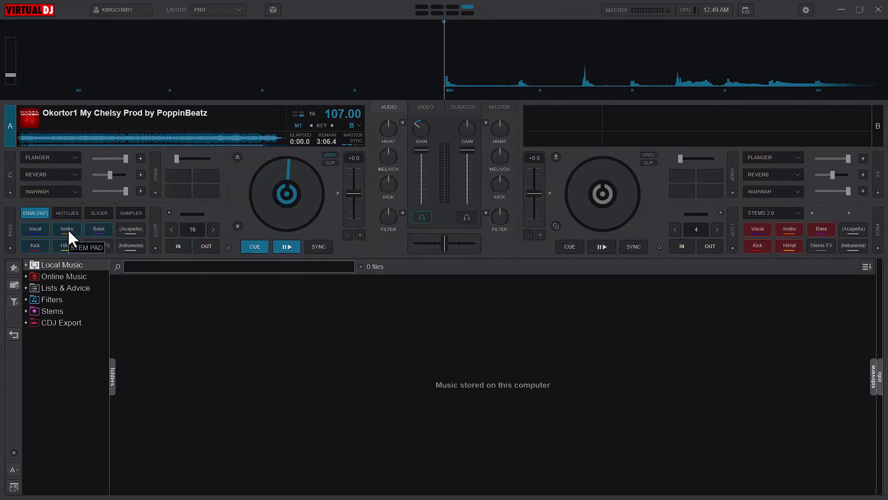
Add key I with the action only_stem "HiHat" alongside the V and M entries.
click(806, 9)
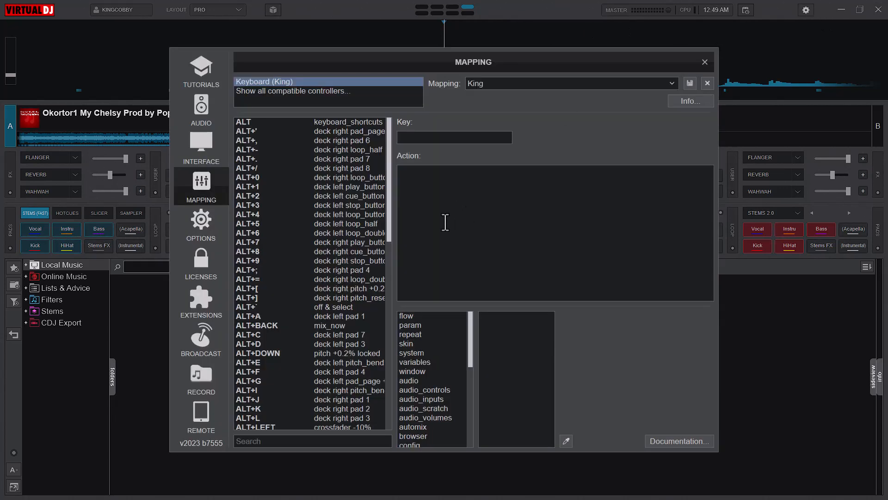
click(454, 137)
text(only_stem)
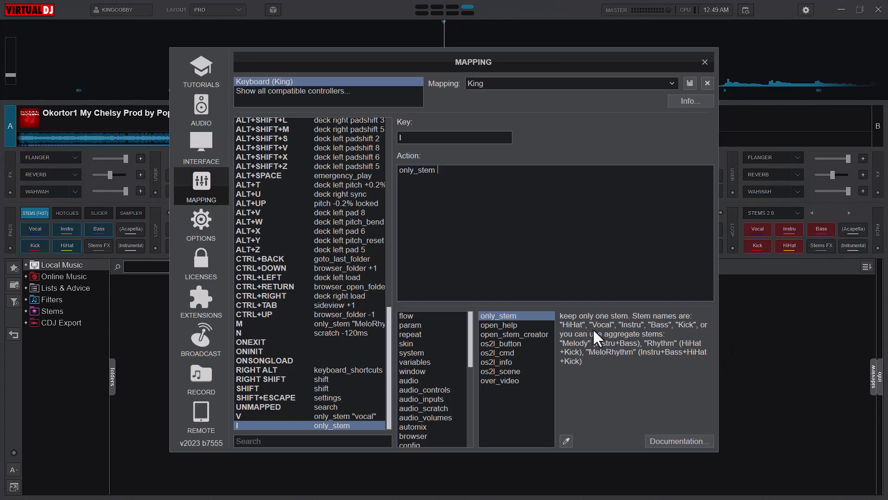
mouse_move(606, 337)
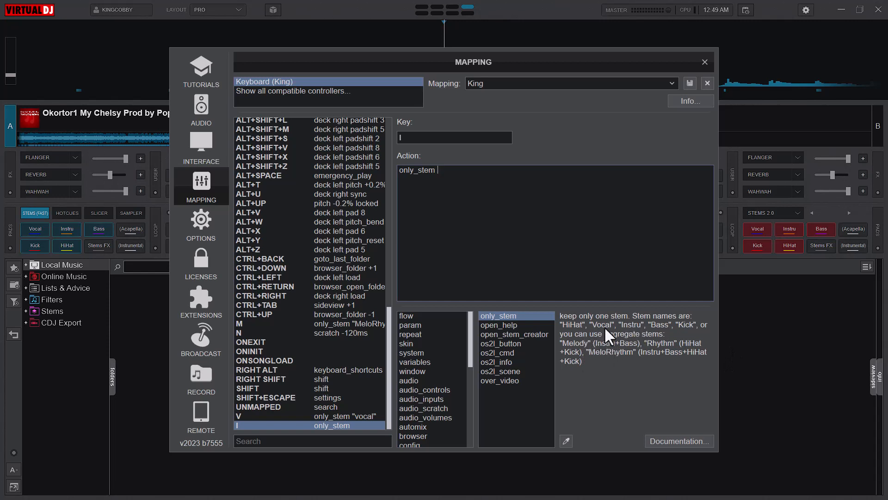
mouse_move(589, 337)
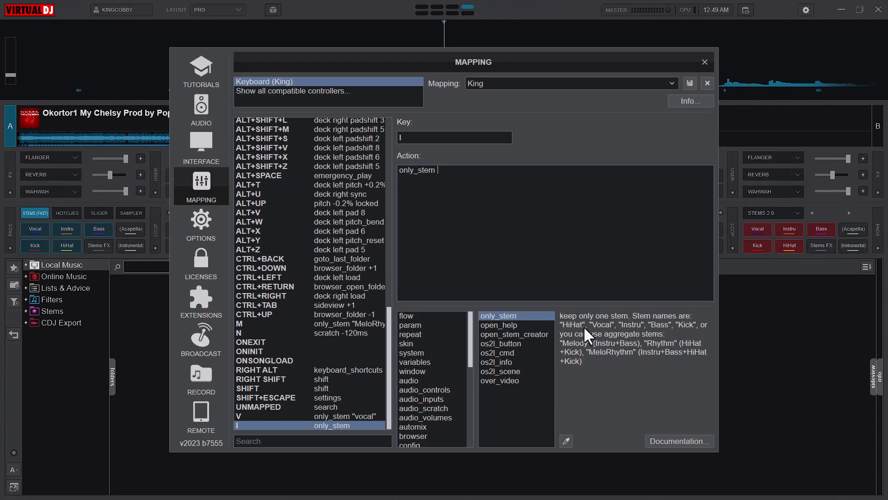
mouse_move(574, 328)
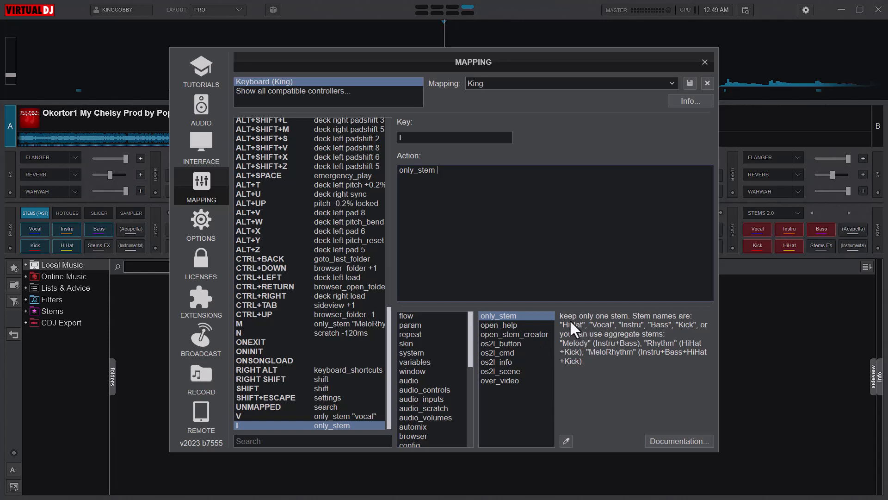
text("")
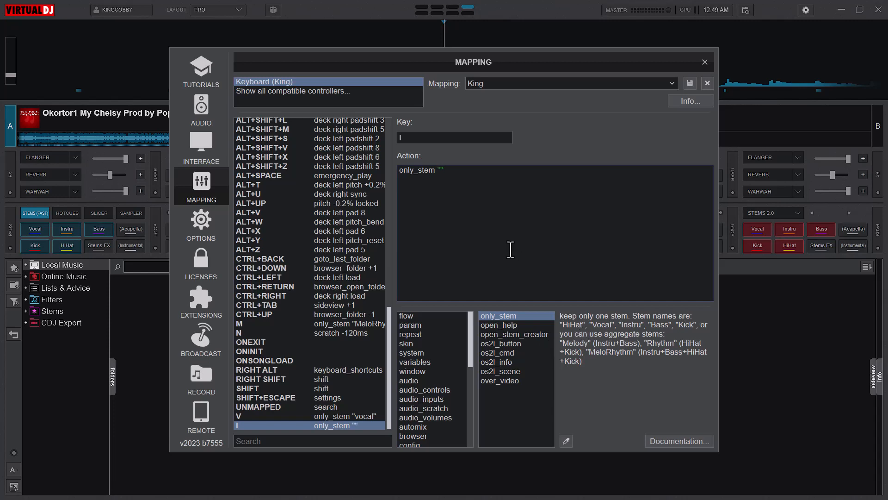
text(hi)
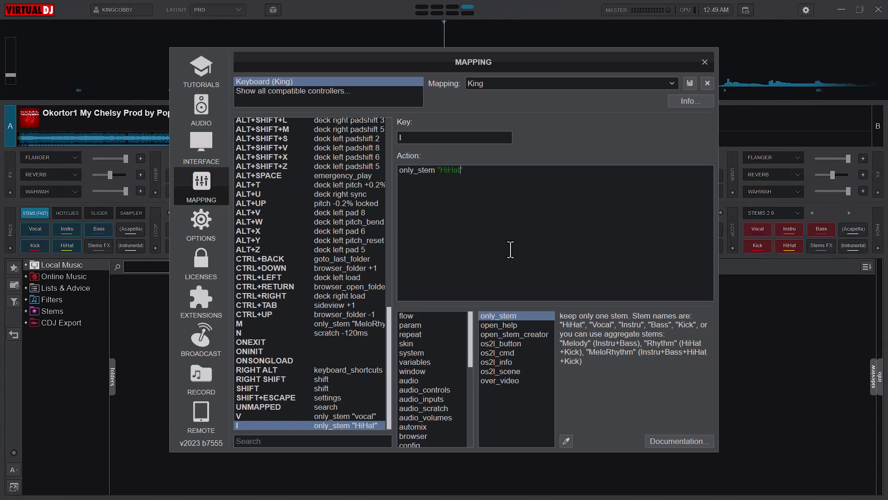
mouse_move(690, 83)
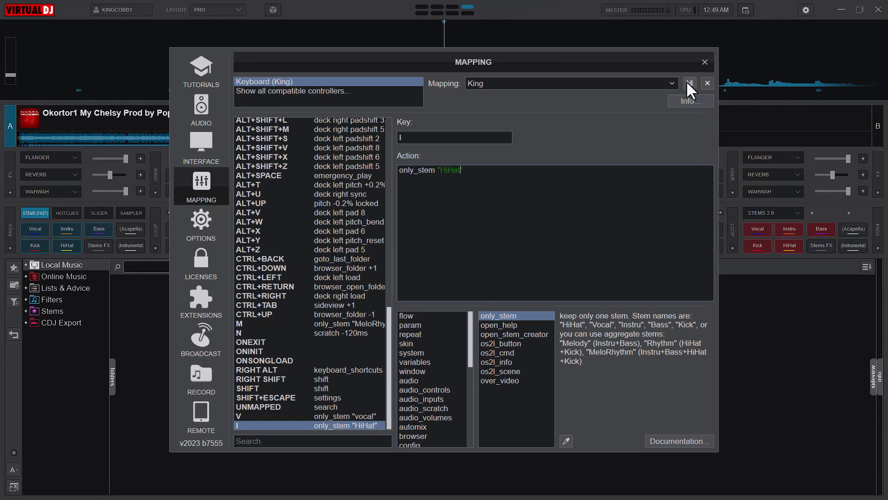
Save the mapping, play deck A with only the HiHat stem, then cue back to 0:00.0.
click(704, 62)
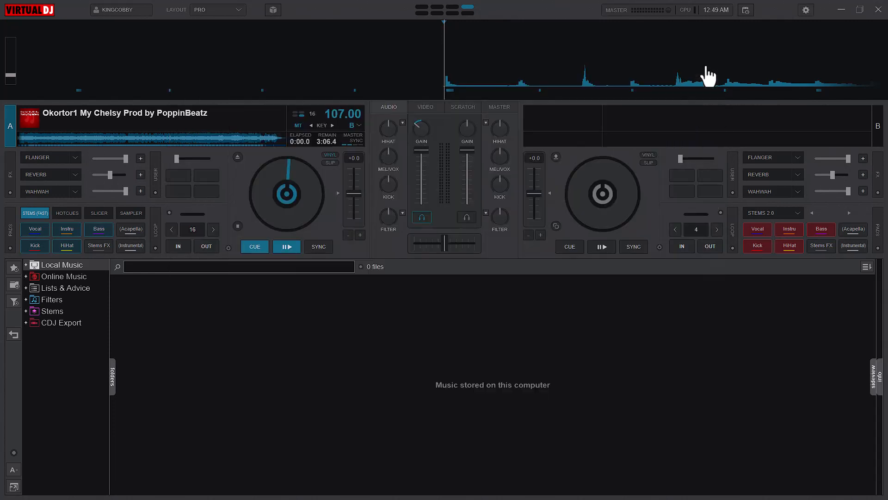
click(287, 246)
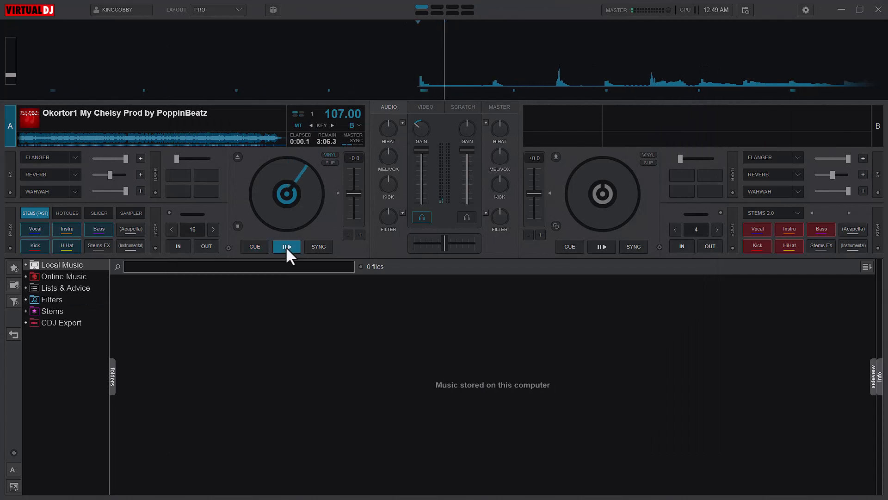
click(287, 246)
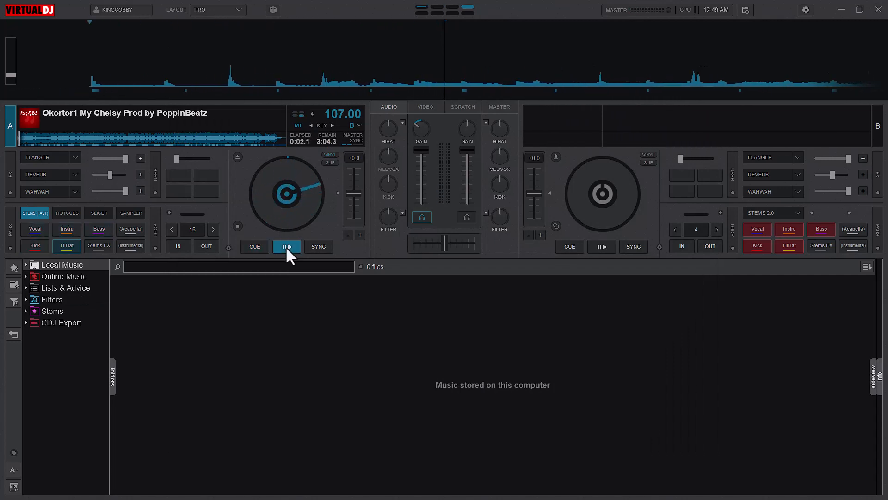
click(287, 247)
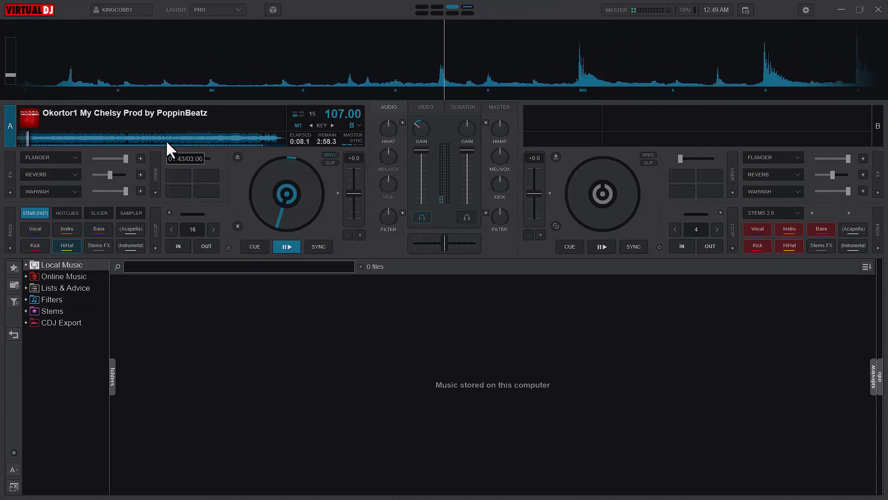
click(255, 247)
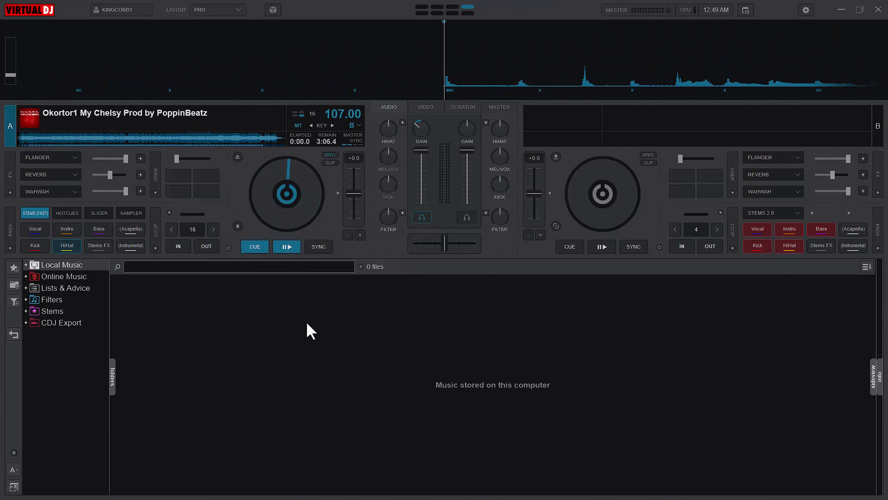
click(287, 246)
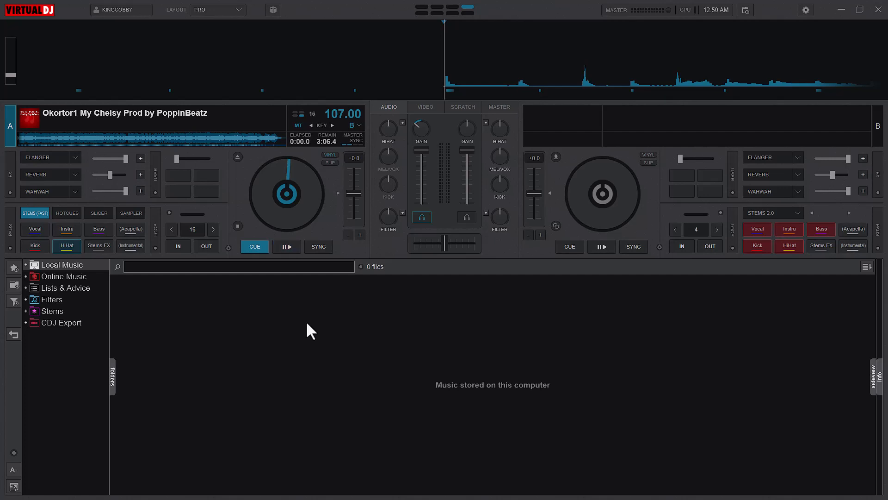
click(286, 246)
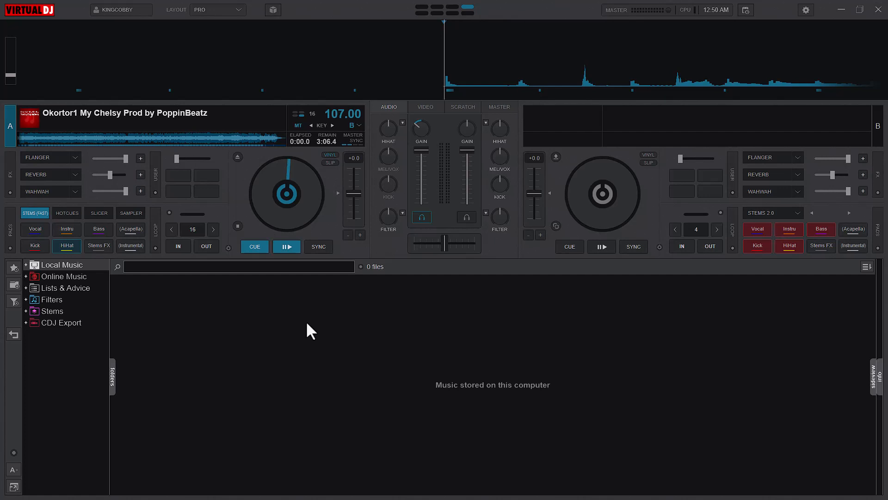